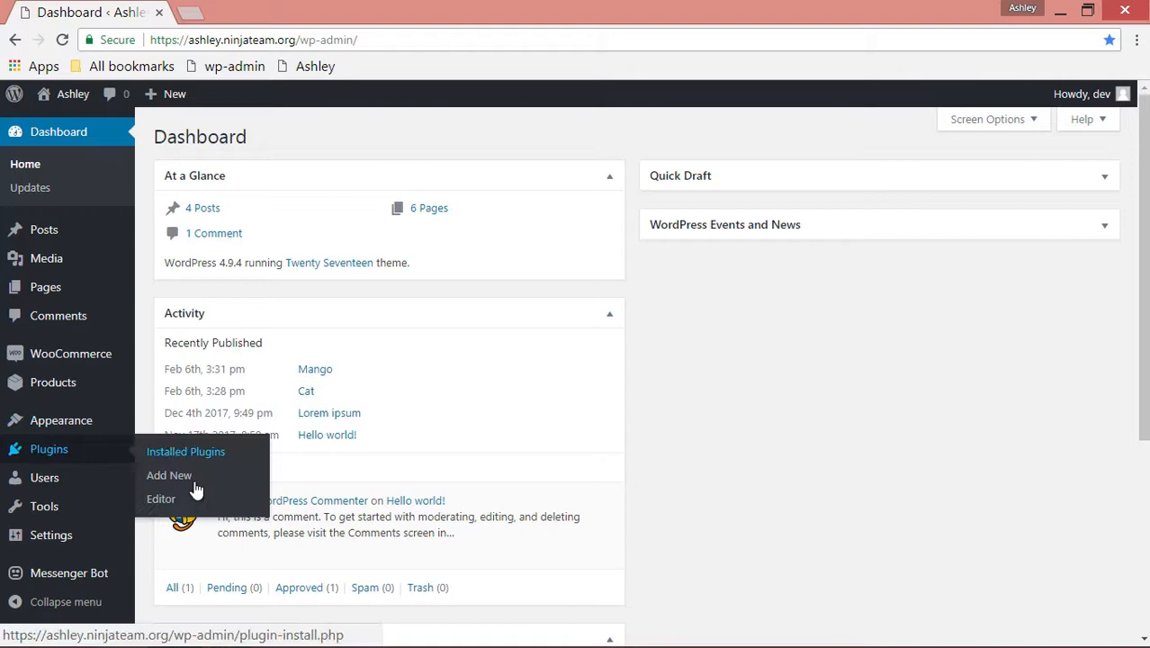
# Choose the Messenger Customer Chat plugin zip for upload from Plugins > Add New.
pyautogui.click(170, 475)
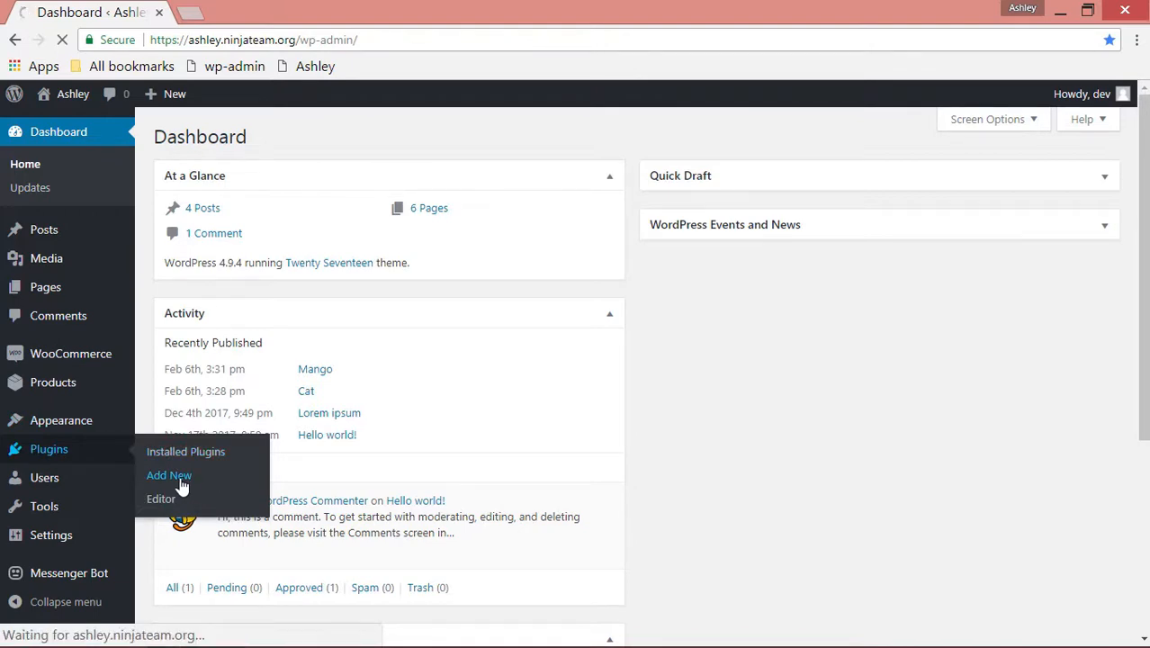
pyautogui.click(169, 475)
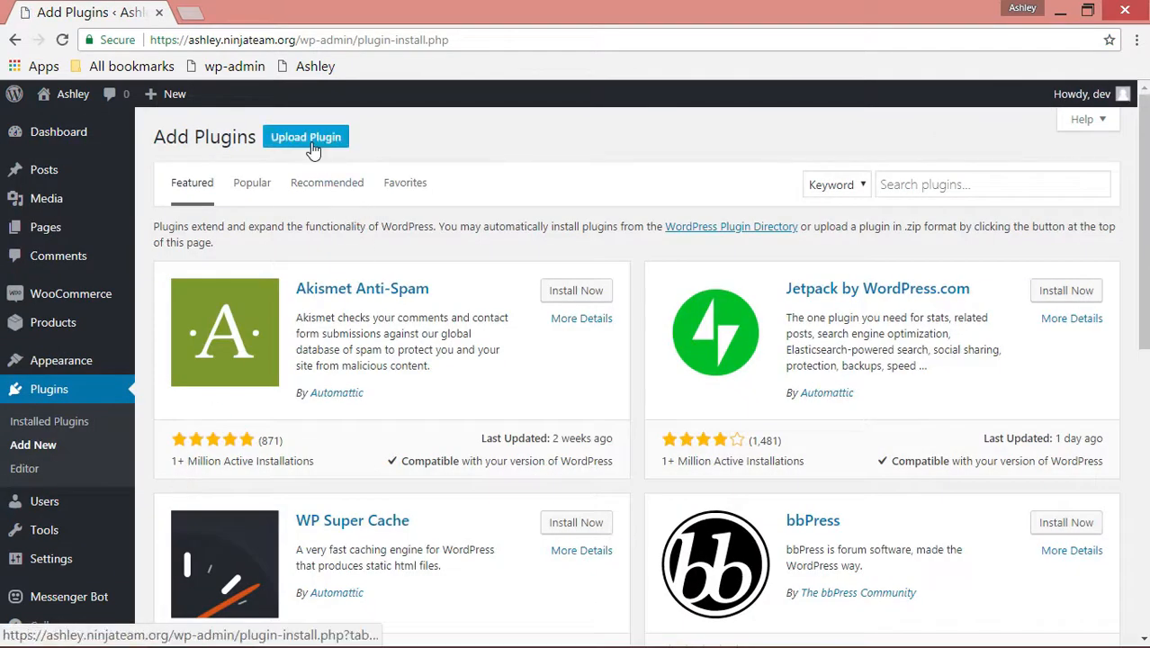
pyautogui.click(306, 137)
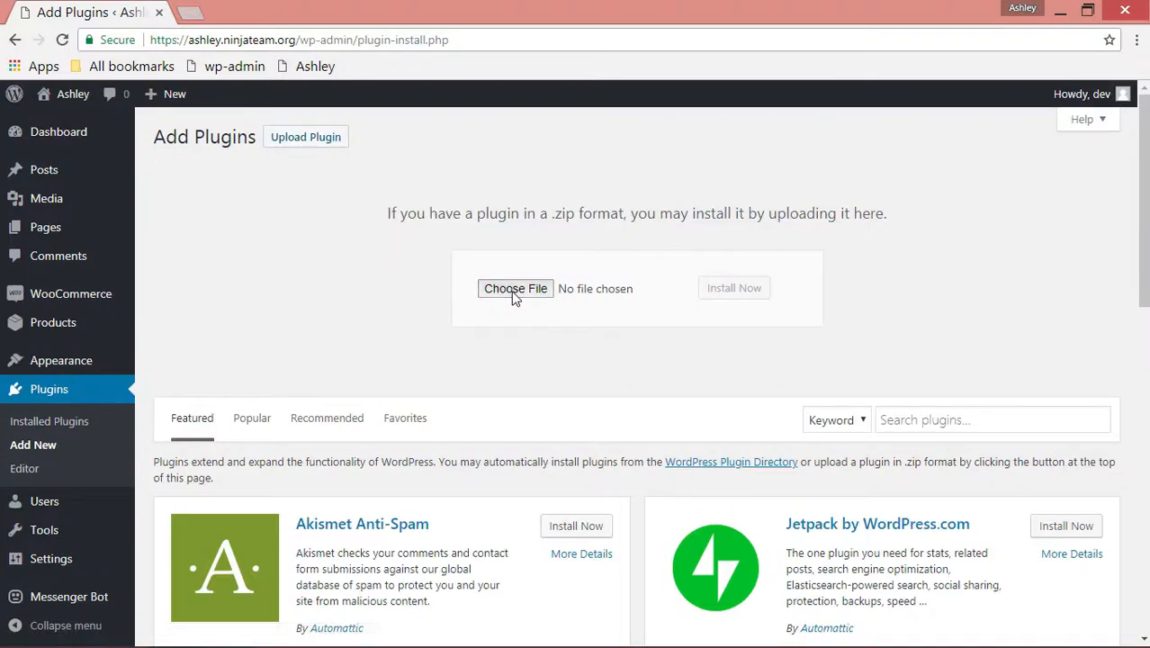
pyautogui.click(515, 288)
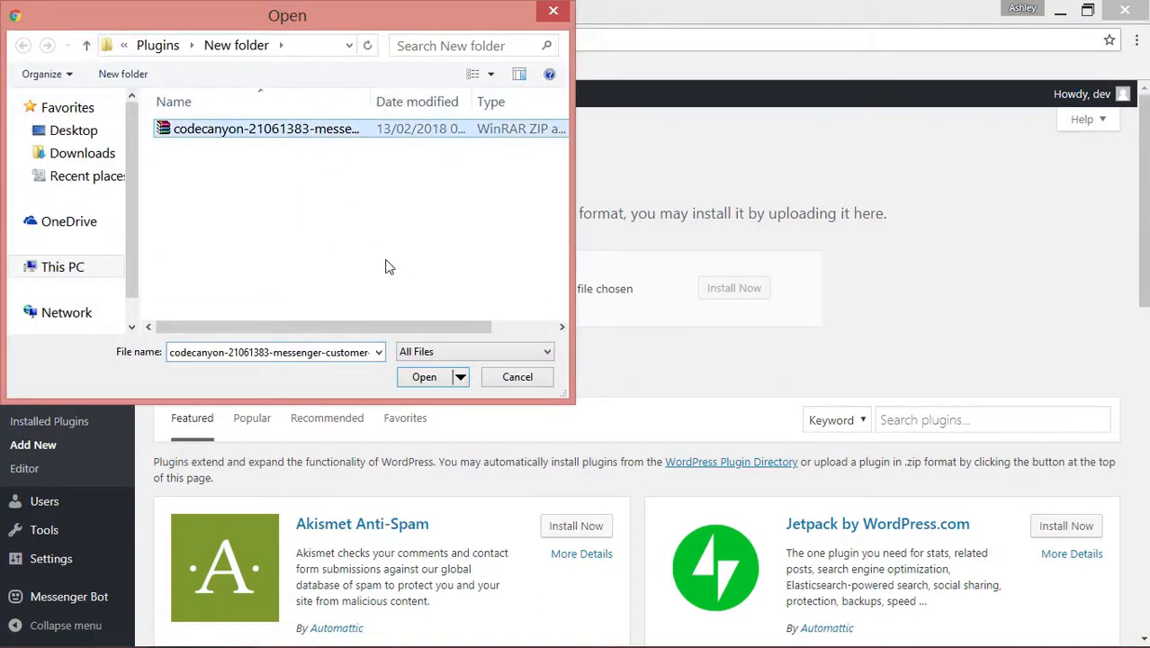
pyautogui.click(425, 378)
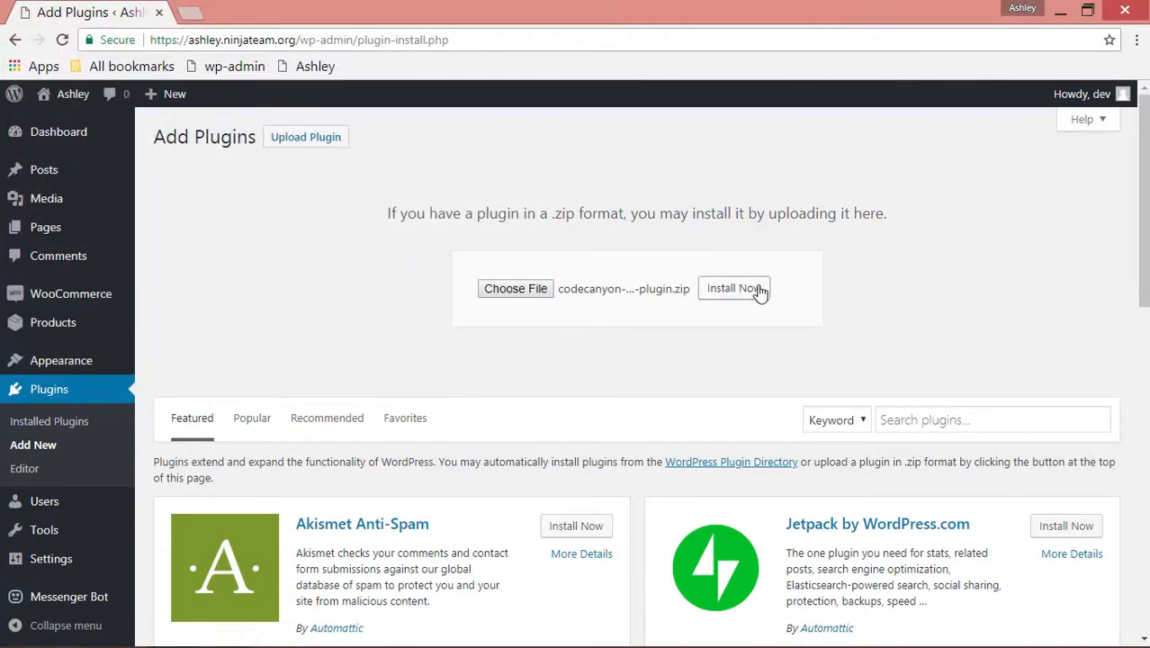
# Install the uploaded plugin and activate it.
pyautogui.click(735, 288)
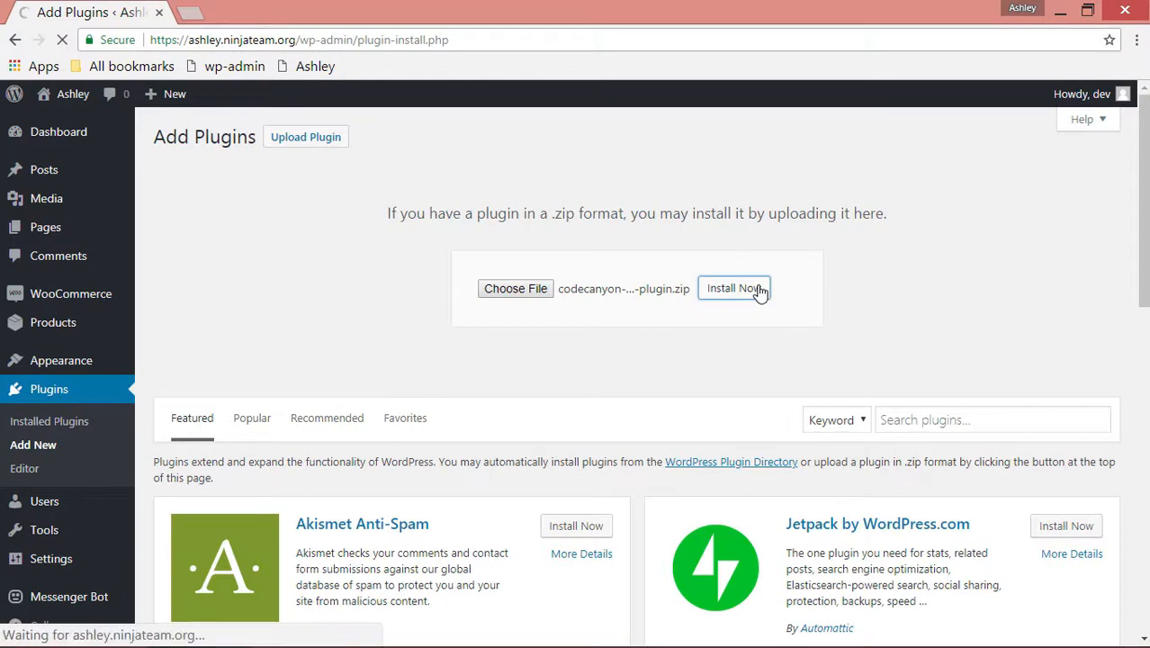
pyautogui.click(735, 288)
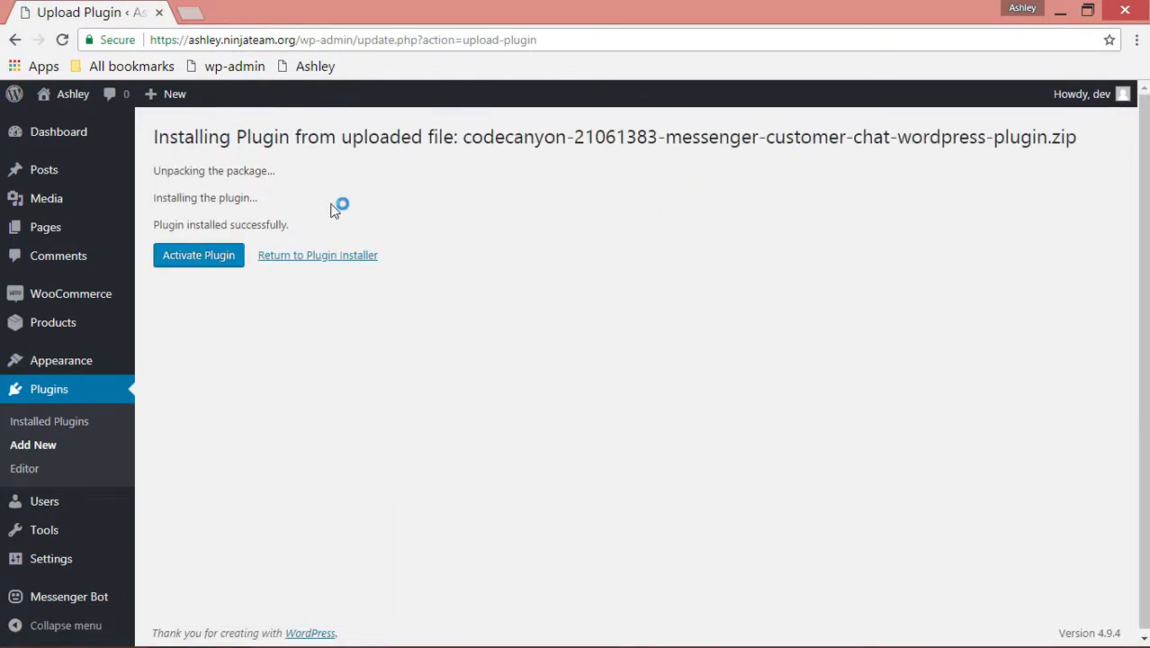
pyautogui.moveTo(198, 255)
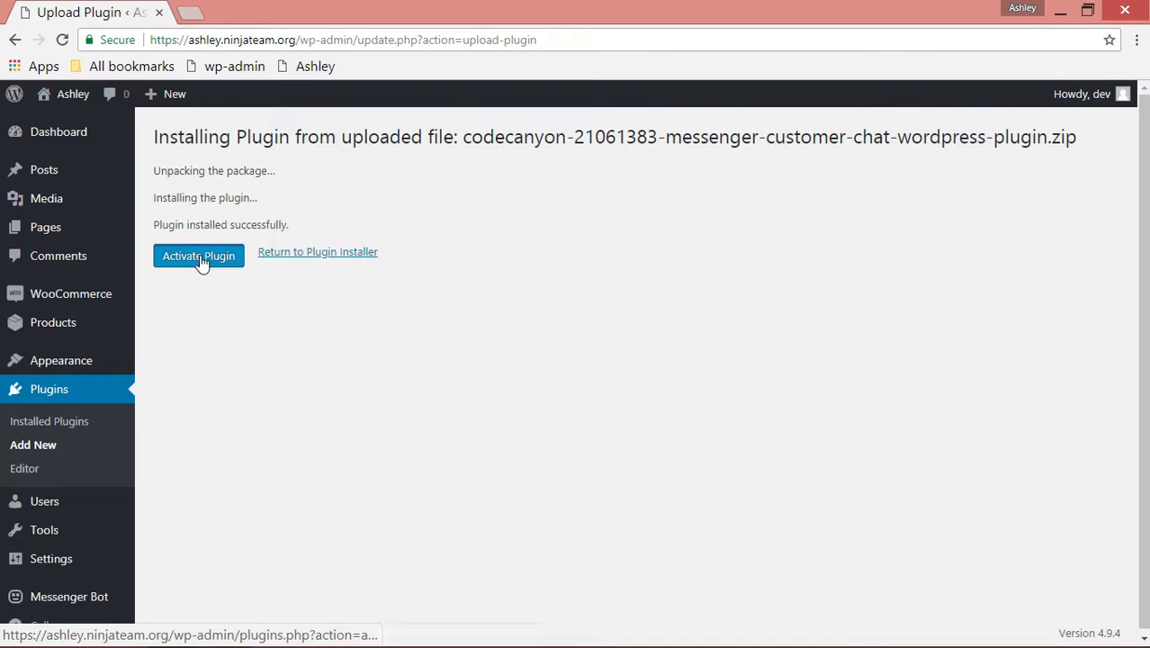
pyautogui.click(198, 256)
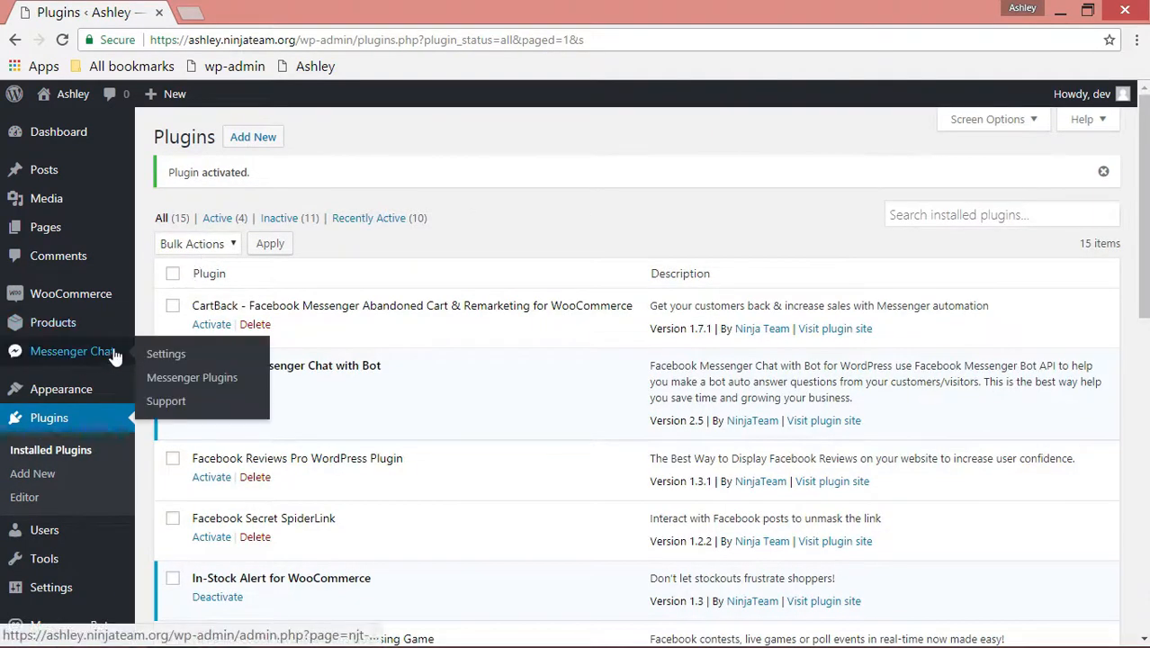
# Connect the chat plugin's settings to Facebook, allowing page management permissions.
pyautogui.click(165, 353)
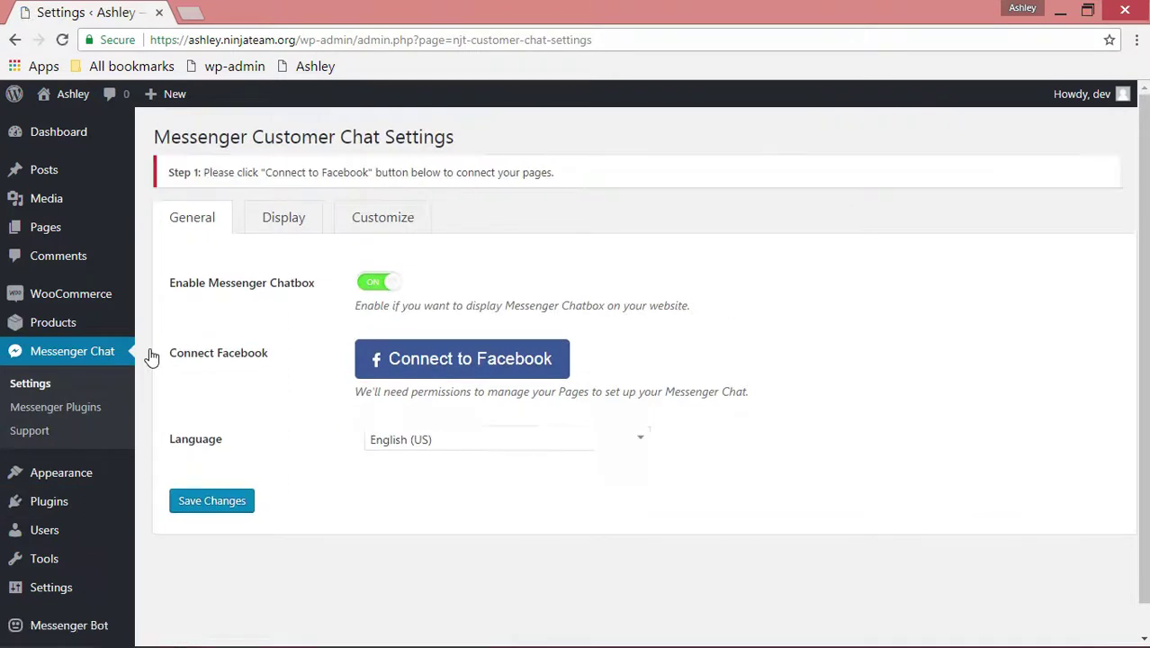
pyautogui.moveTo(407, 358)
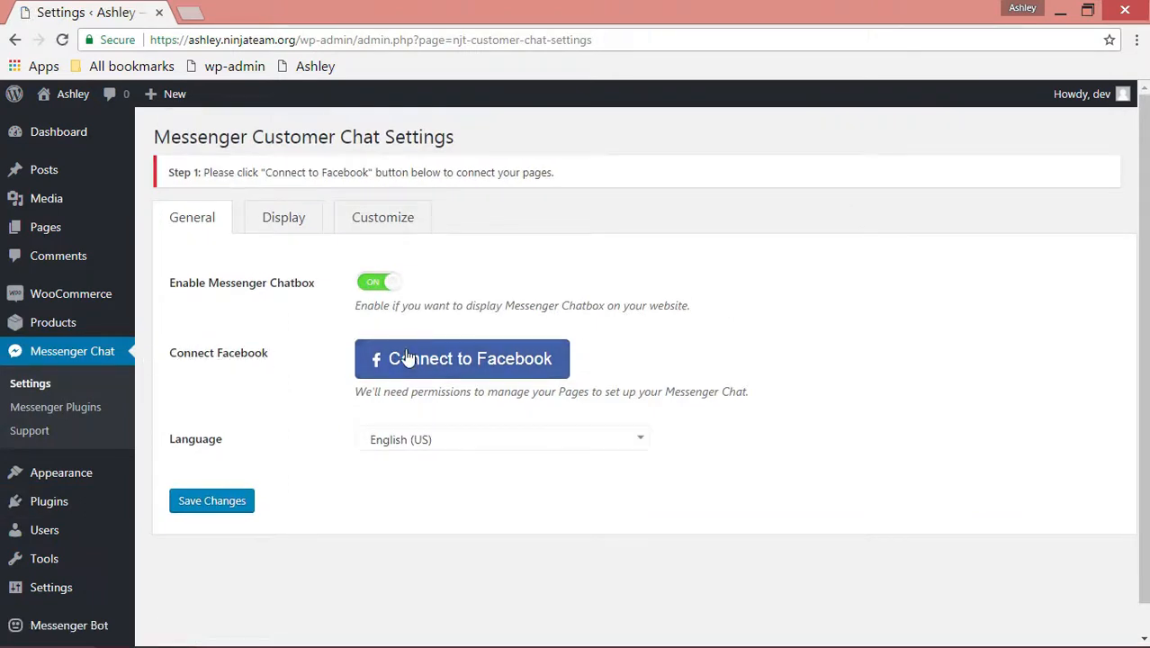
pyautogui.click(461, 358)
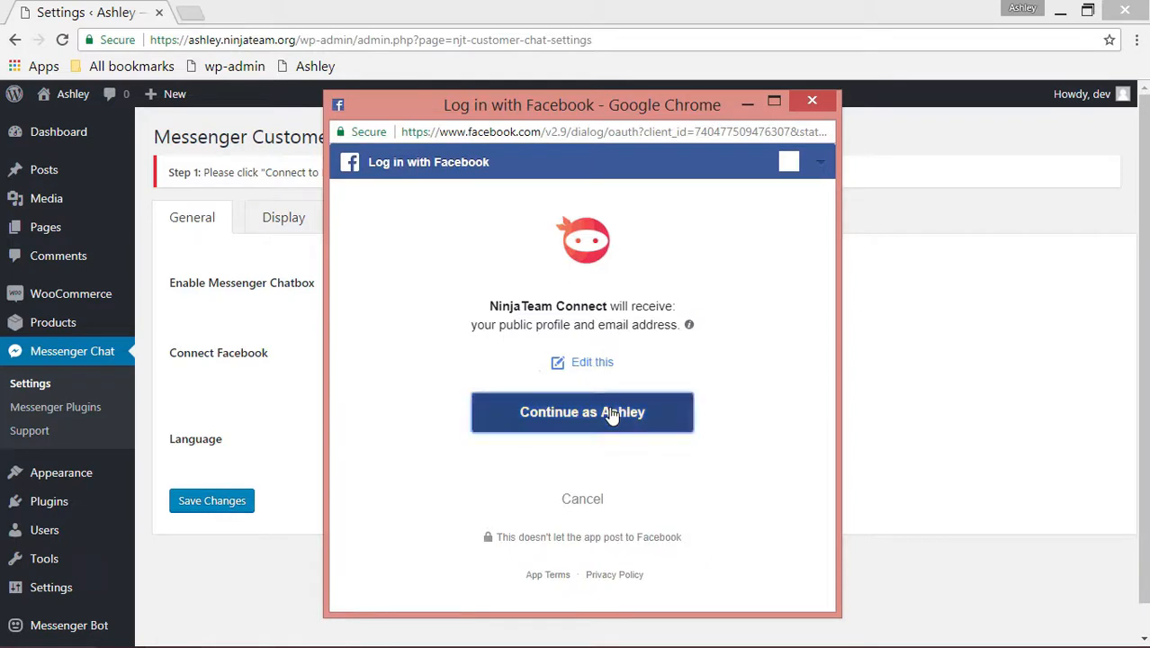
pyautogui.click(583, 412)
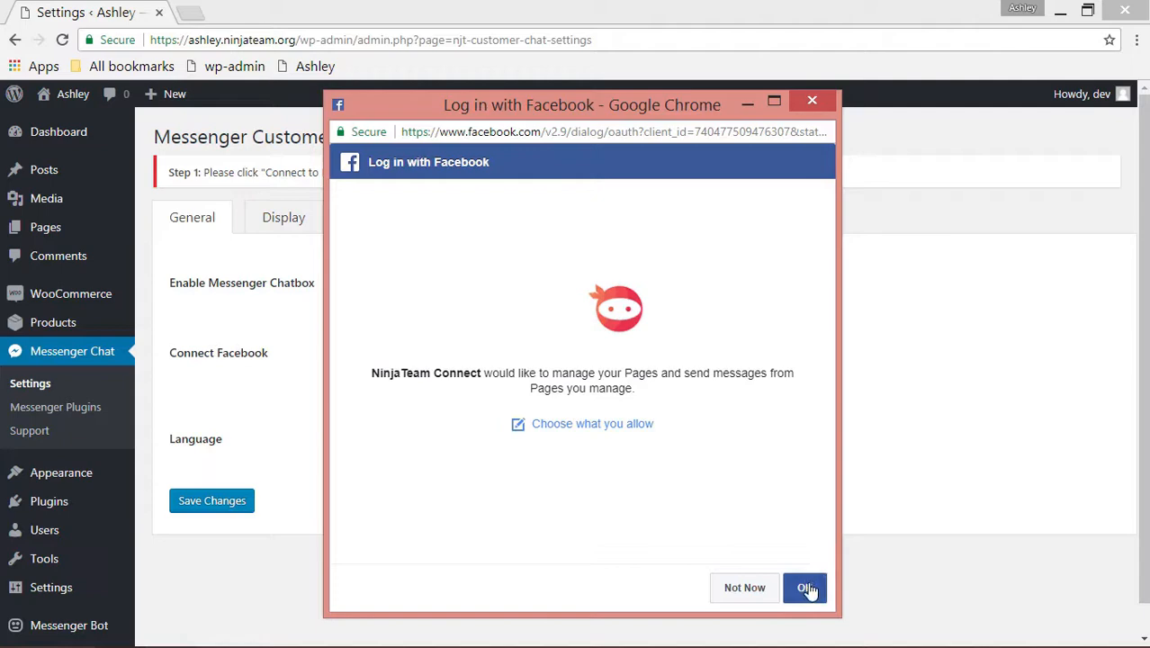
pyautogui.click(807, 587)
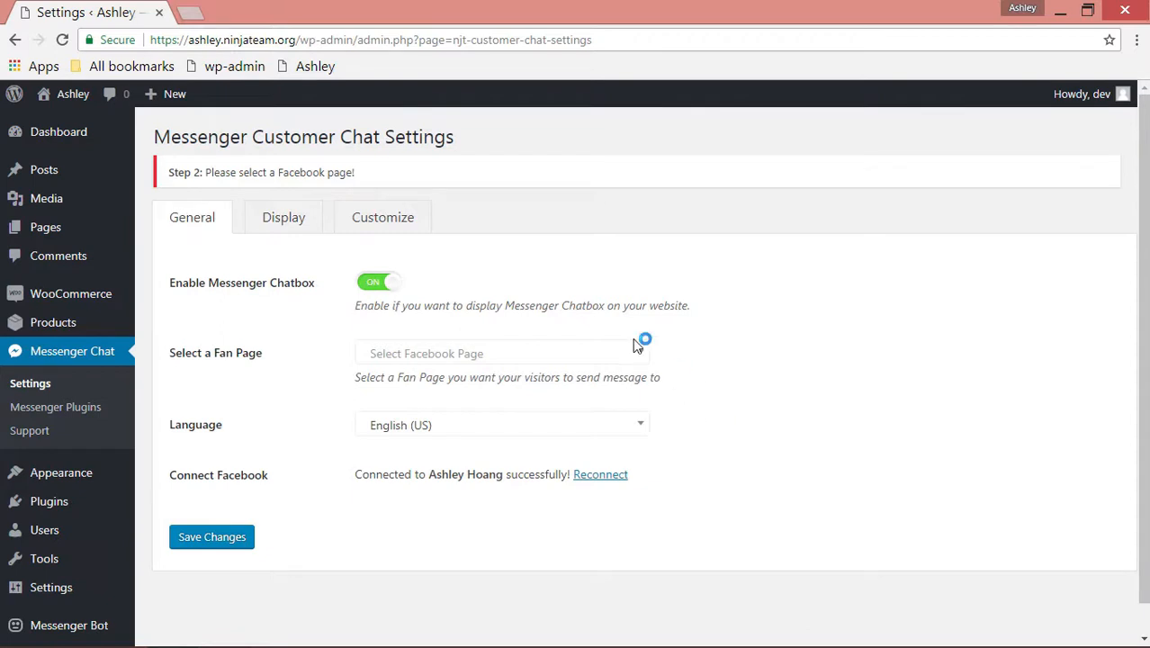
# Choose the Facebook fan page for the chat and save the settings.
pyautogui.click(500, 353)
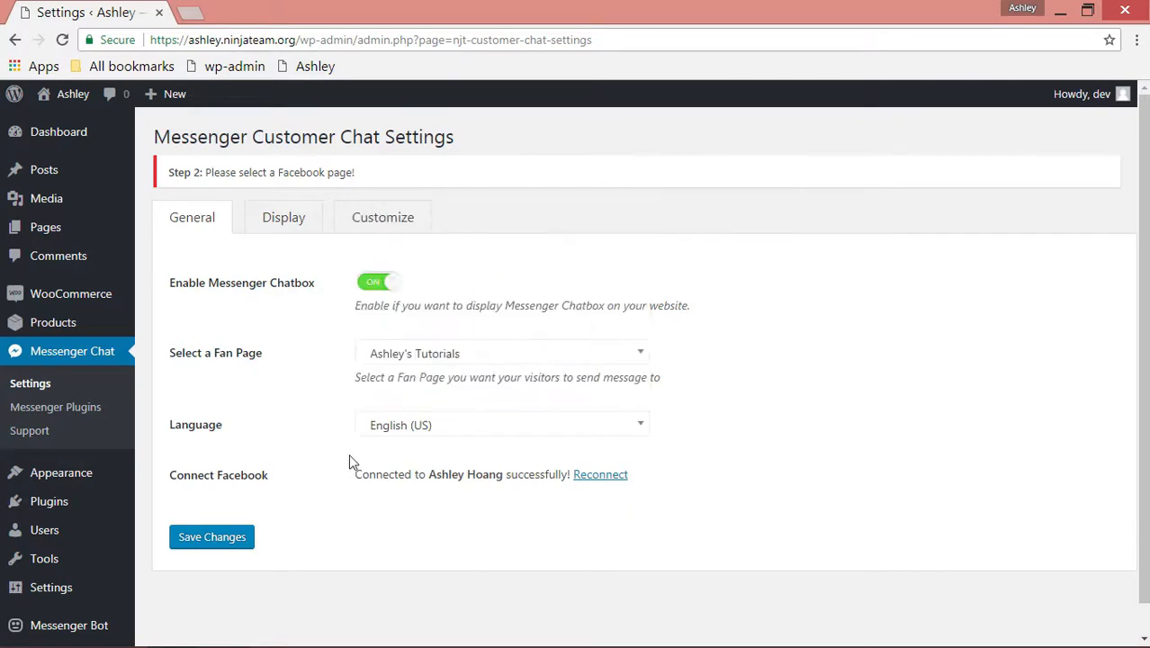
pyautogui.click(212, 543)
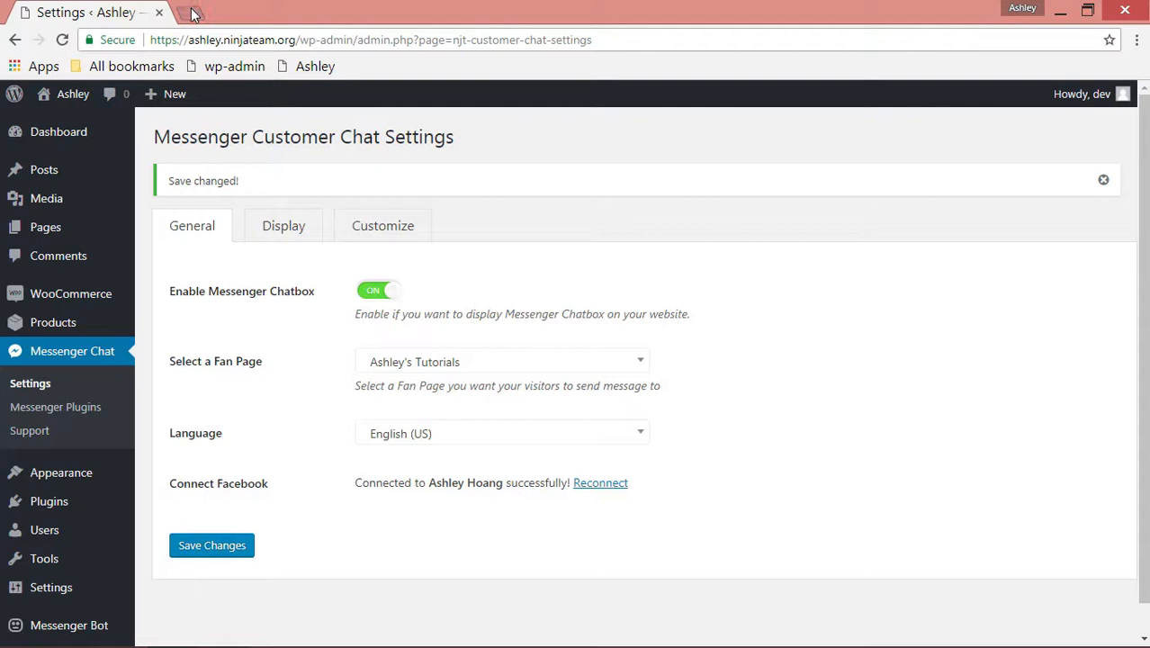
# Send a test message 'hi' through the Messenger chat window on the live site.
pyautogui.click(313, 64)
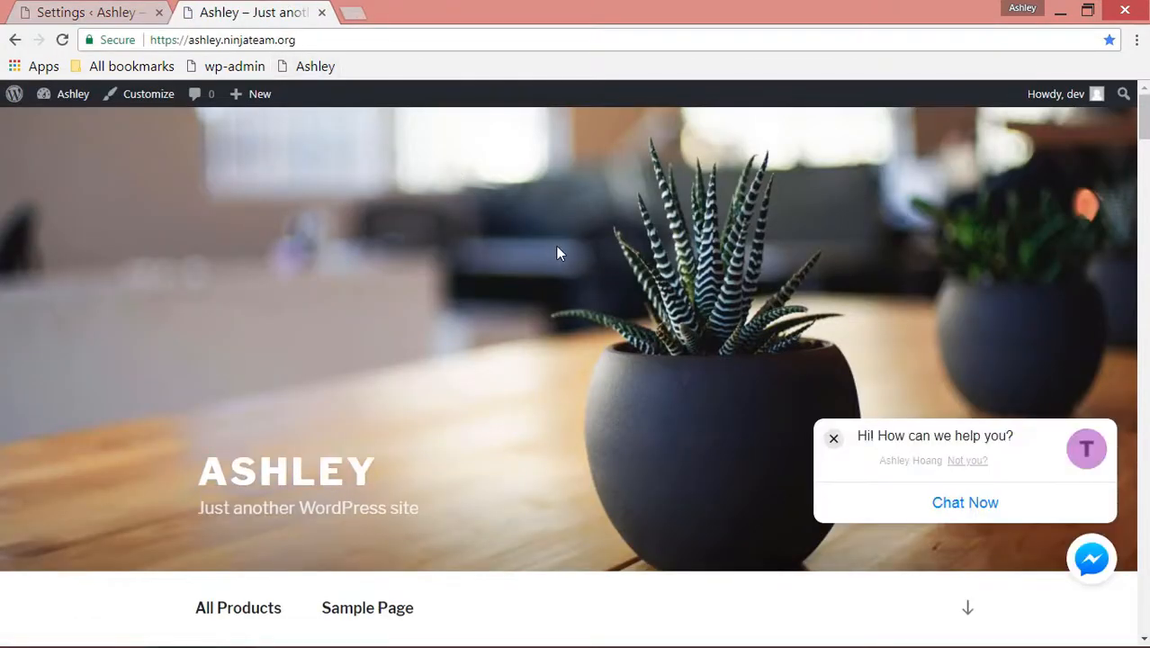
pyautogui.moveTo(895, 453)
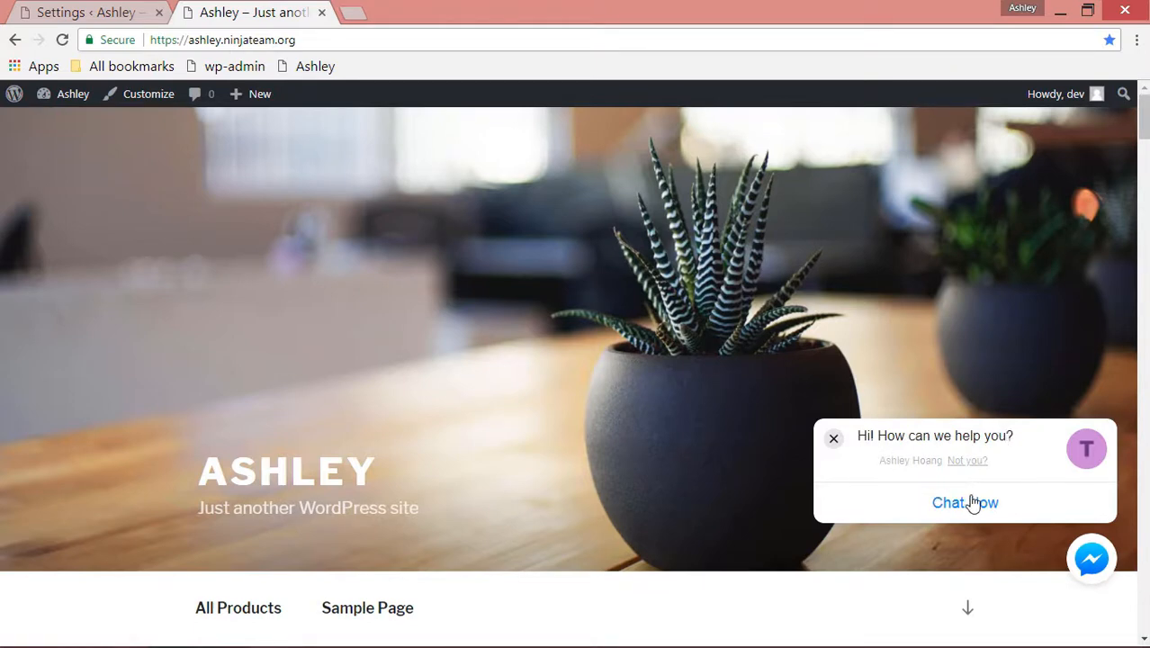
pyautogui.click(965, 502)
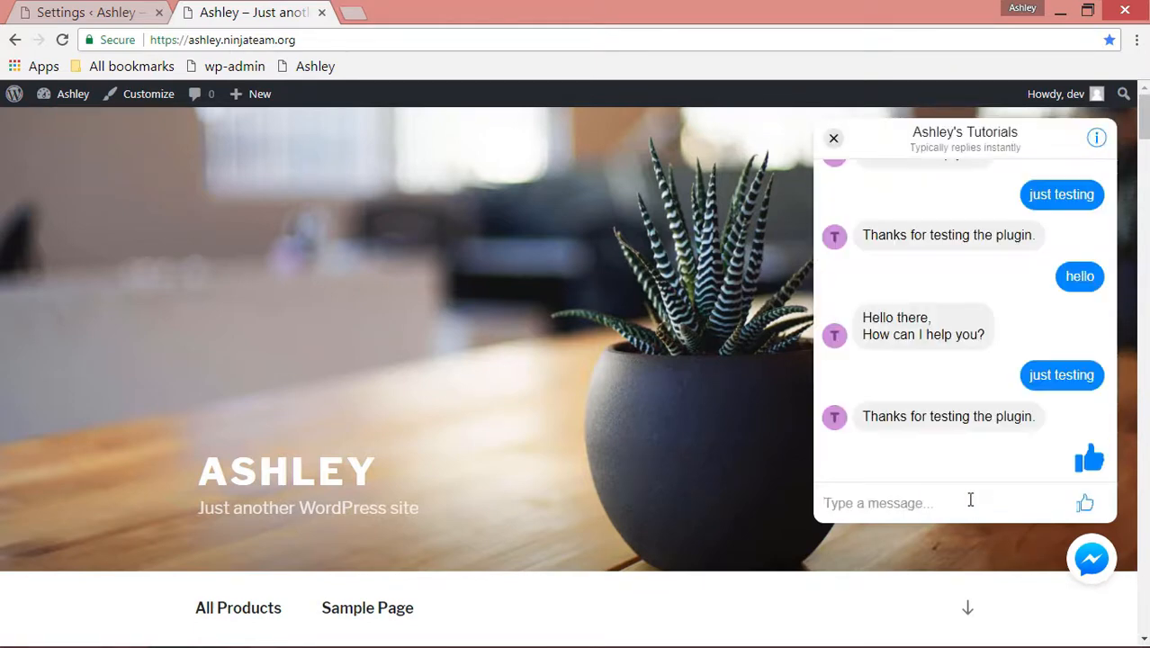
pyautogui.write('hi')
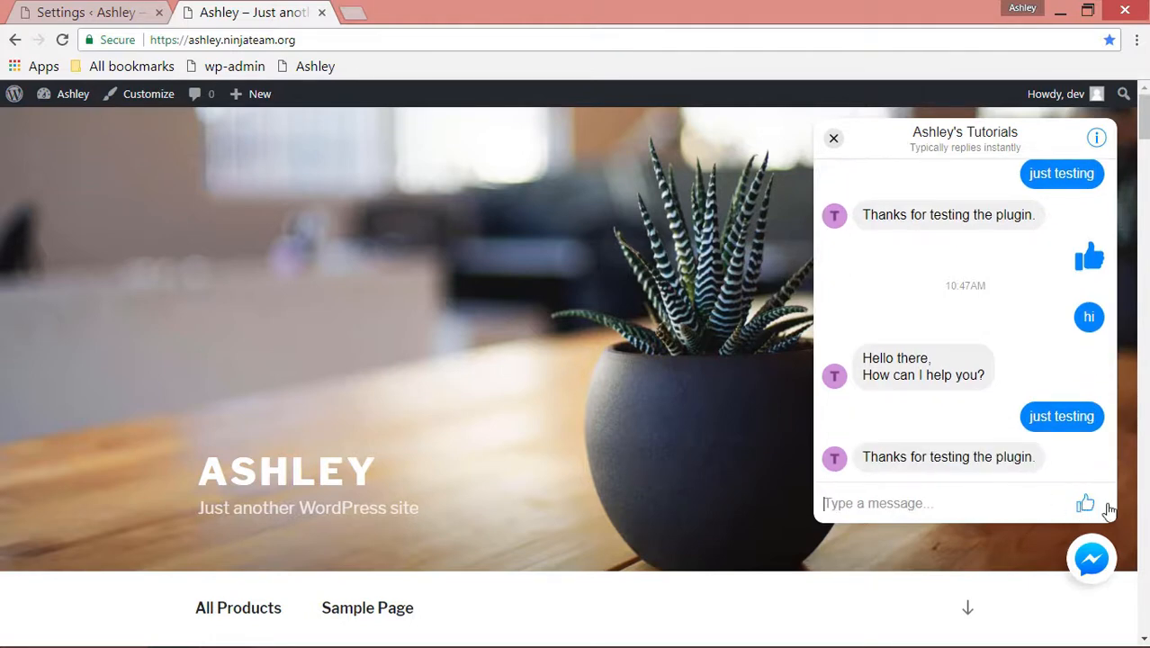
pyautogui.click(833, 137)
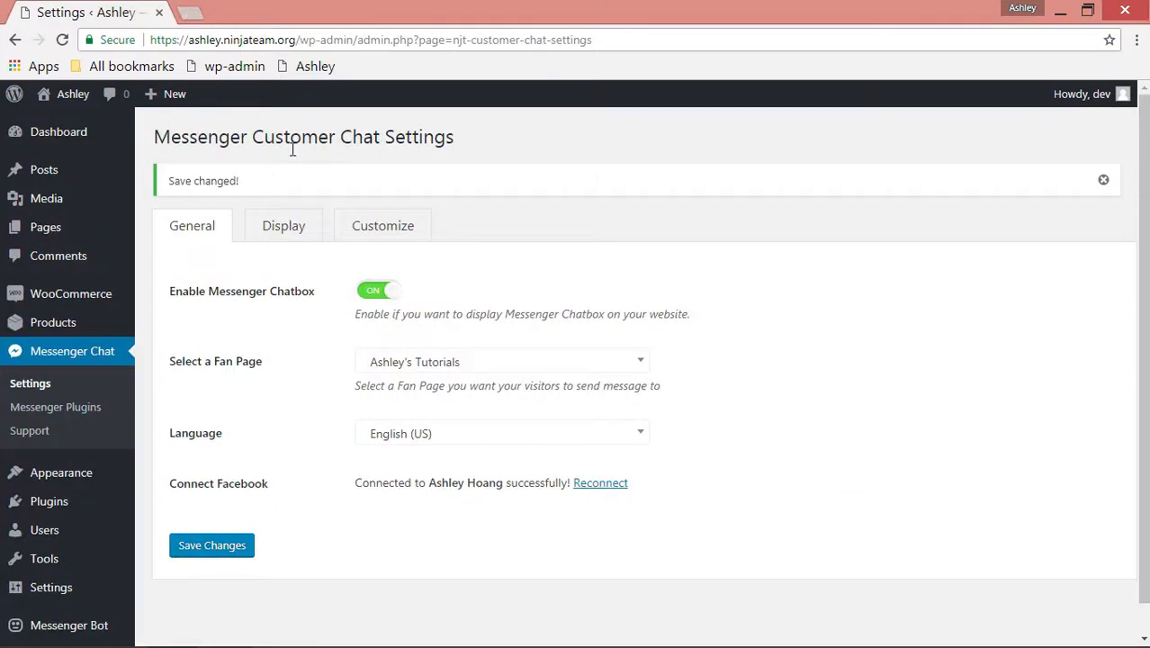
pyautogui.moveTo(306, 214)
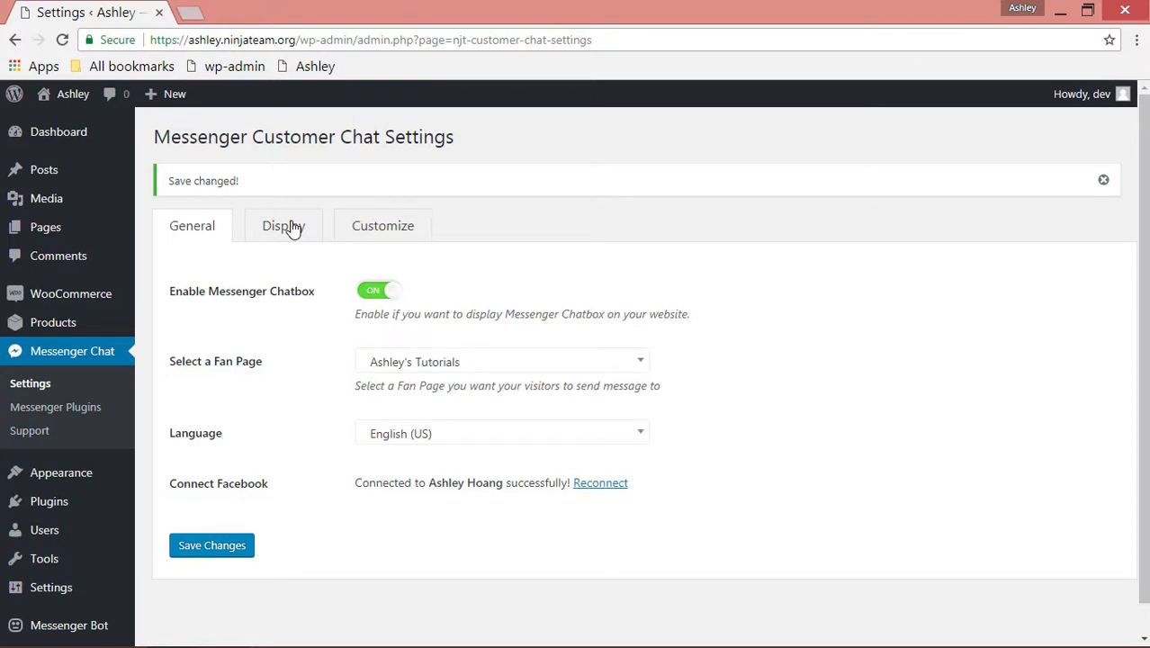
# Keep the chatbox shown on desktop and mobile in the Display settings.
pyautogui.click(284, 227)
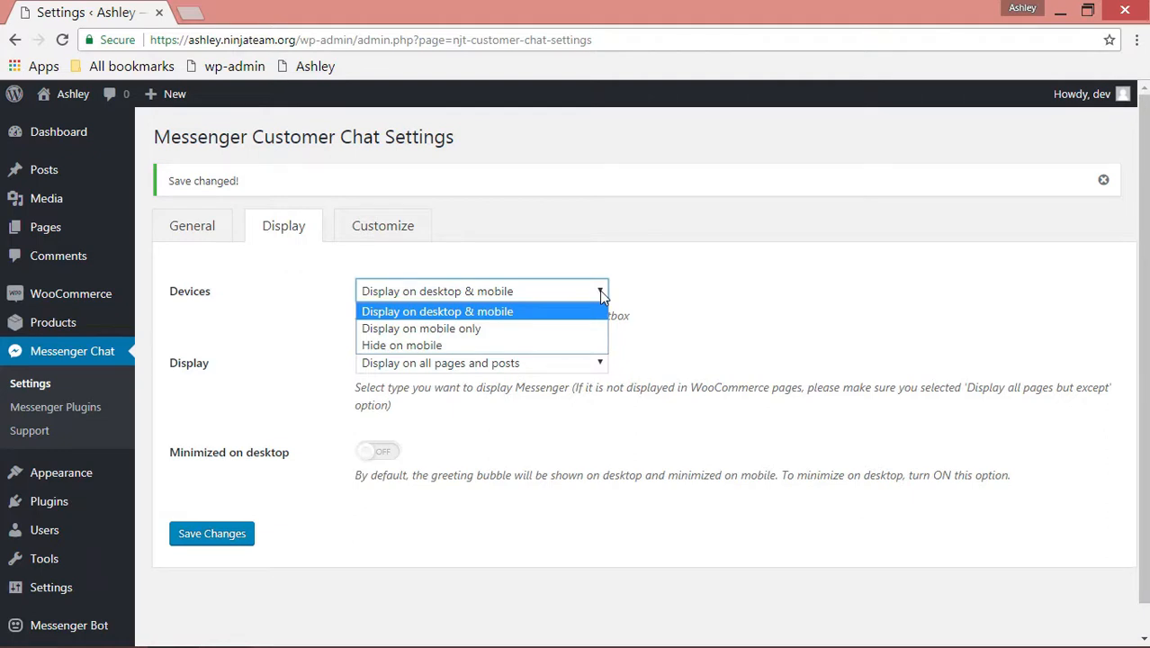
pyautogui.moveTo(609, 297)
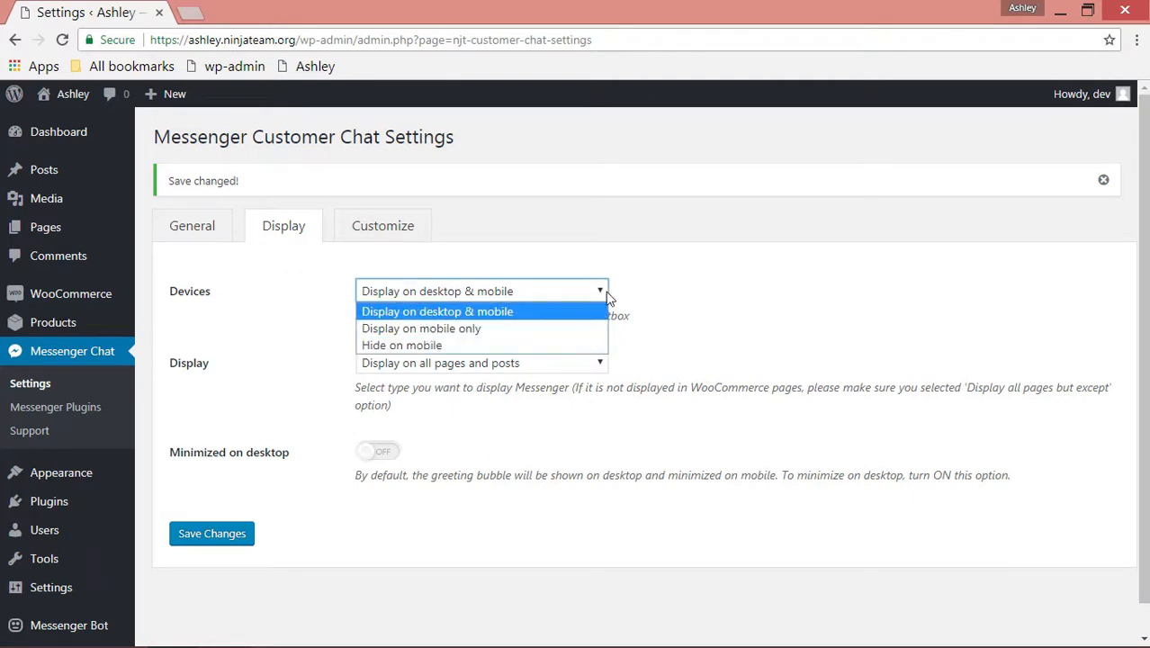
pyautogui.click(480, 364)
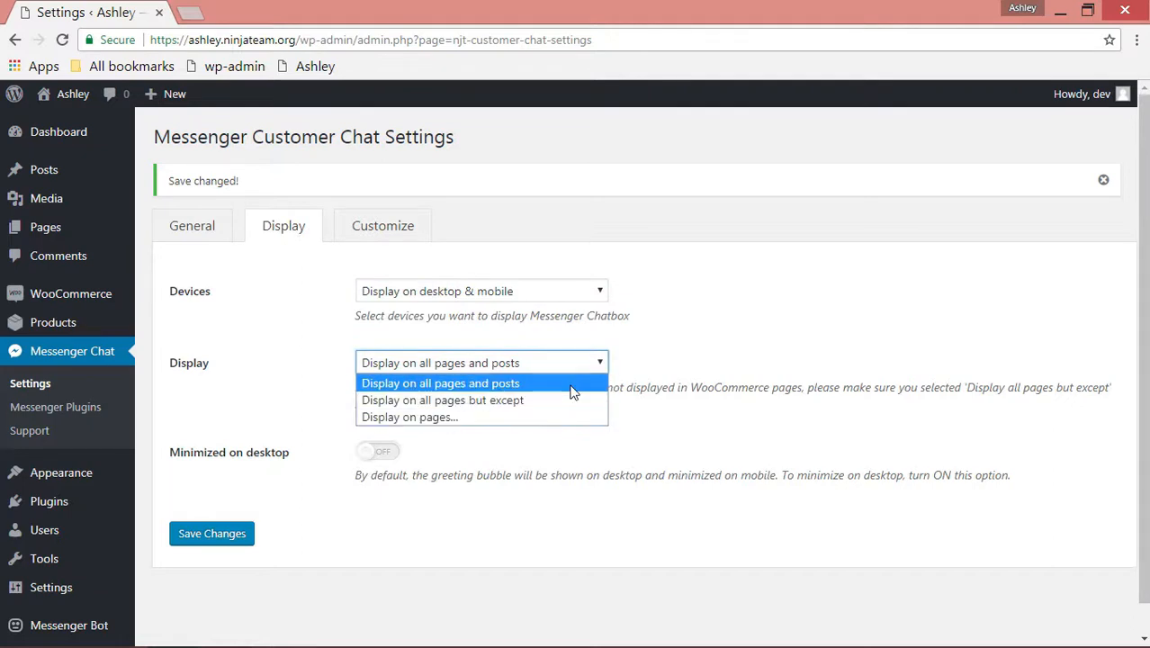
pyautogui.moveTo(603, 370)
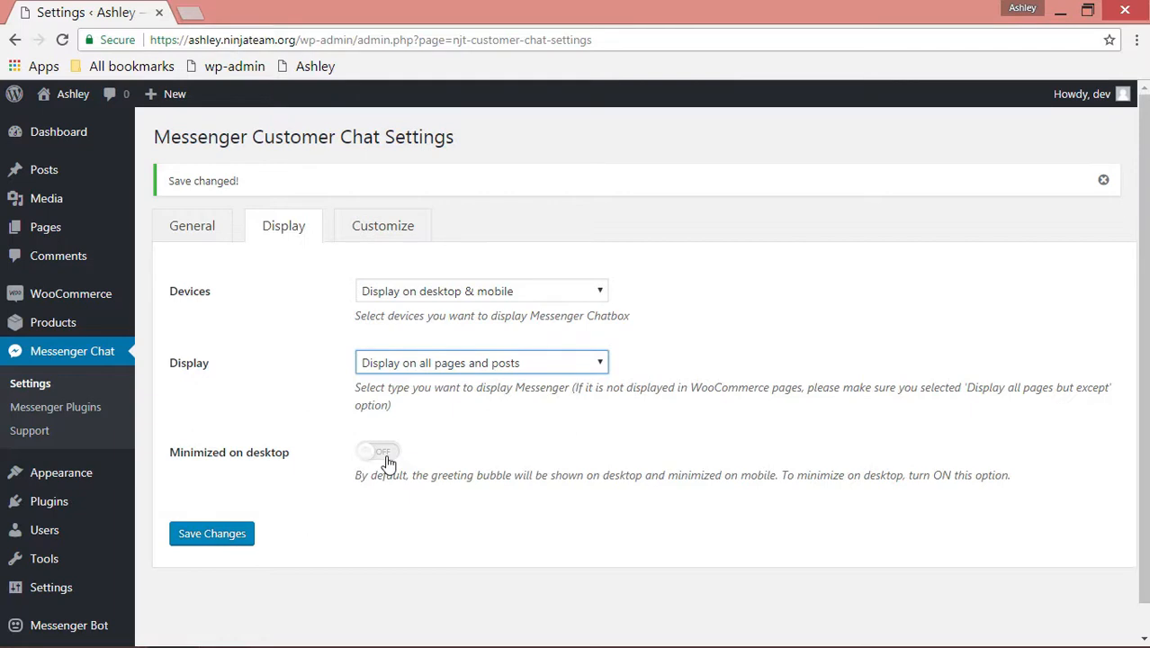
pyautogui.moveTo(407, 231)
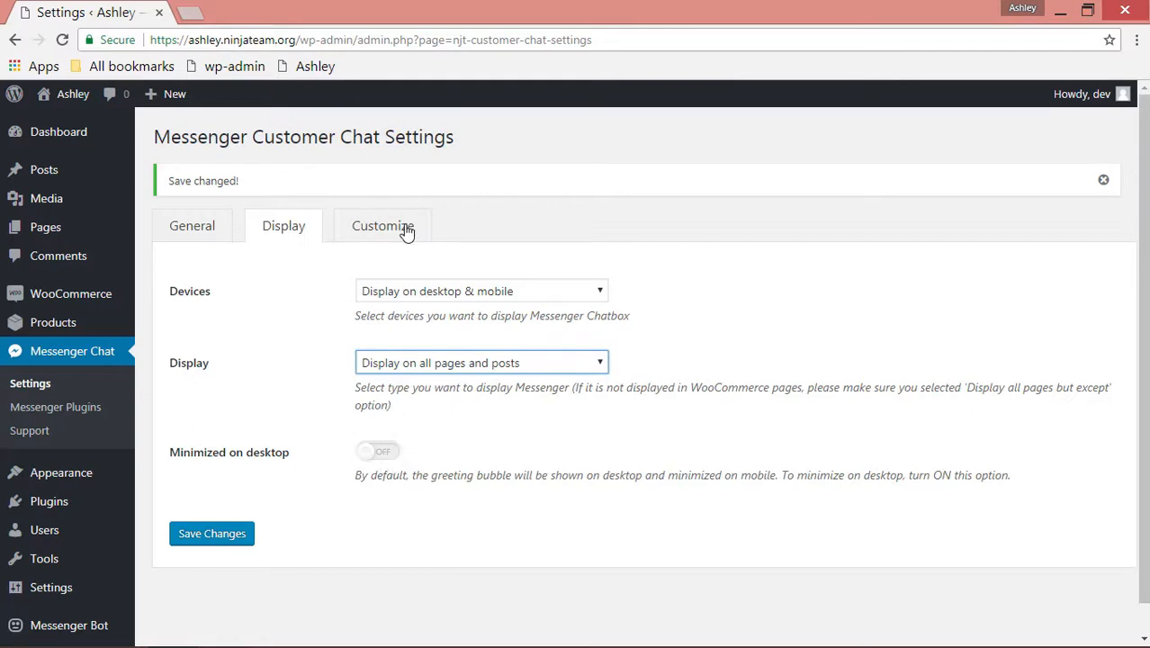
# Set bottom margin 100 px, icon position Left and black as the main colour.
pyautogui.click(383, 227)
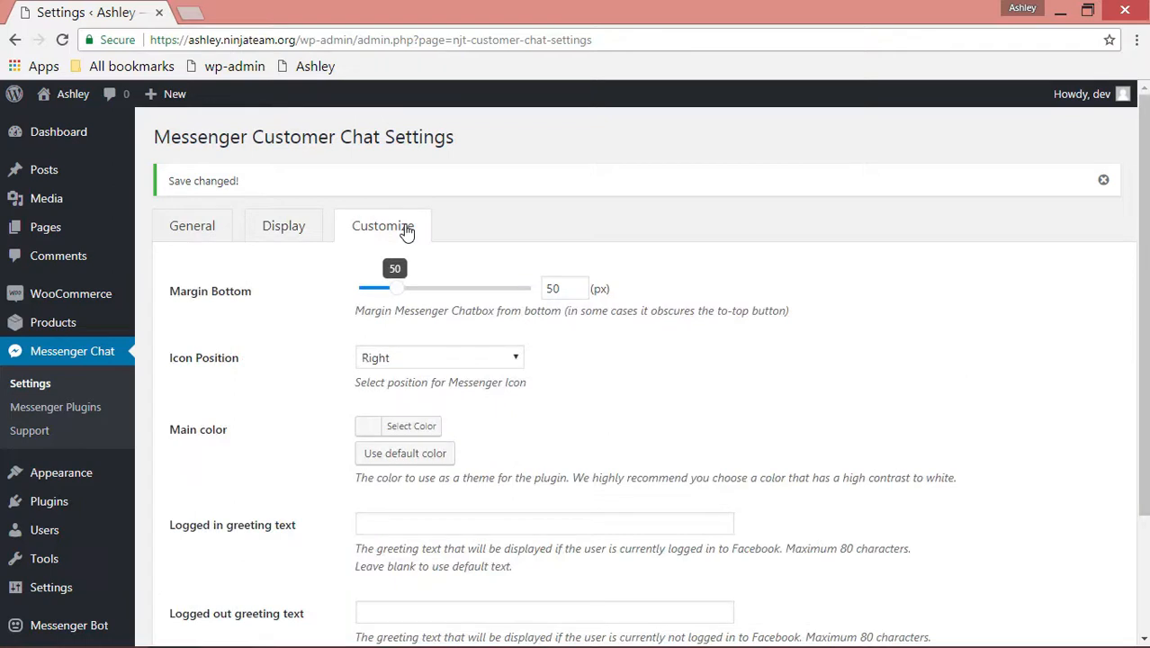
pyautogui.moveTo(405, 299)
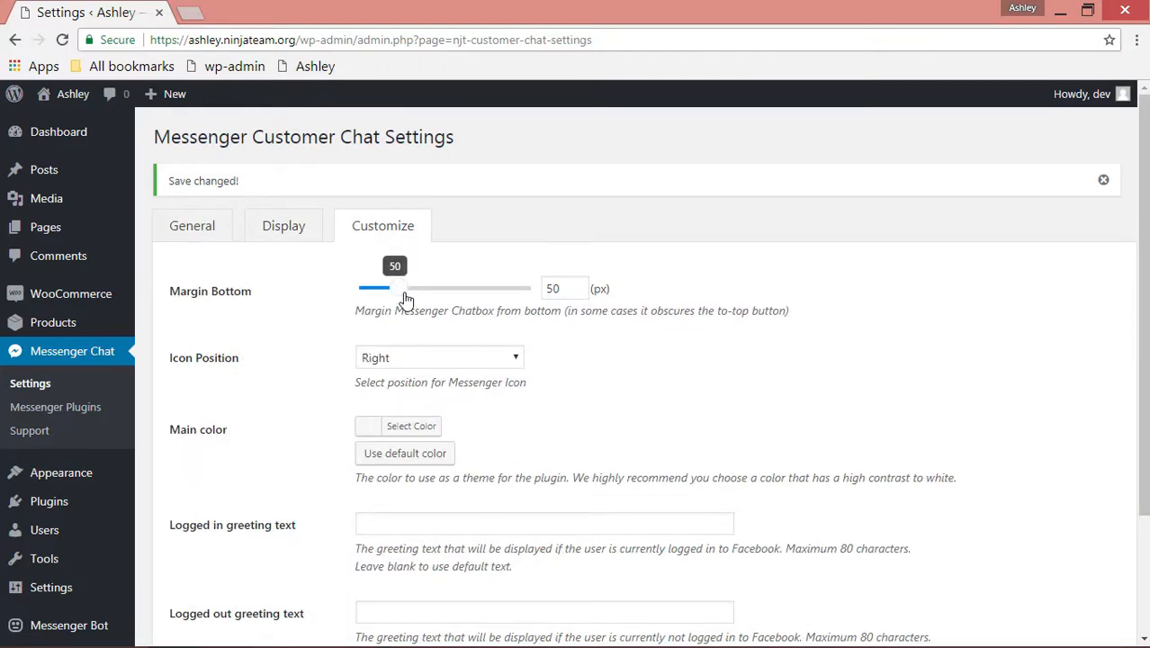
pyautogui.moveTo(394, 288); pyautogui.dragTo(465, 288)
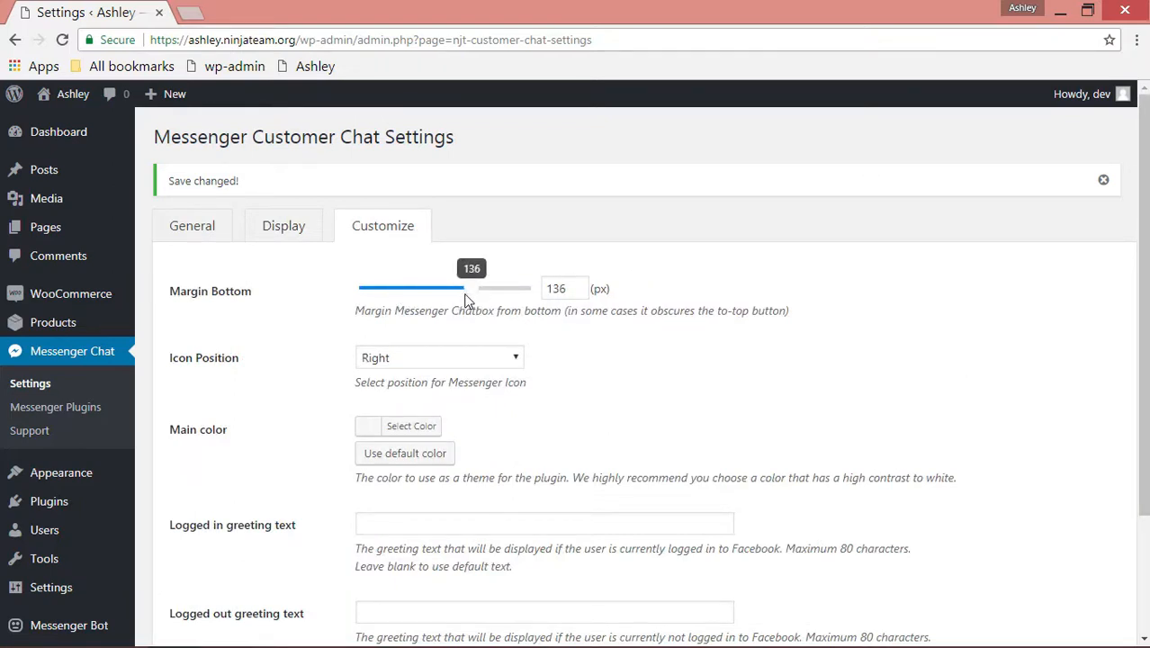
pyautogui.moveTo(464, 288); pyautogui.dragTo(432, 288)
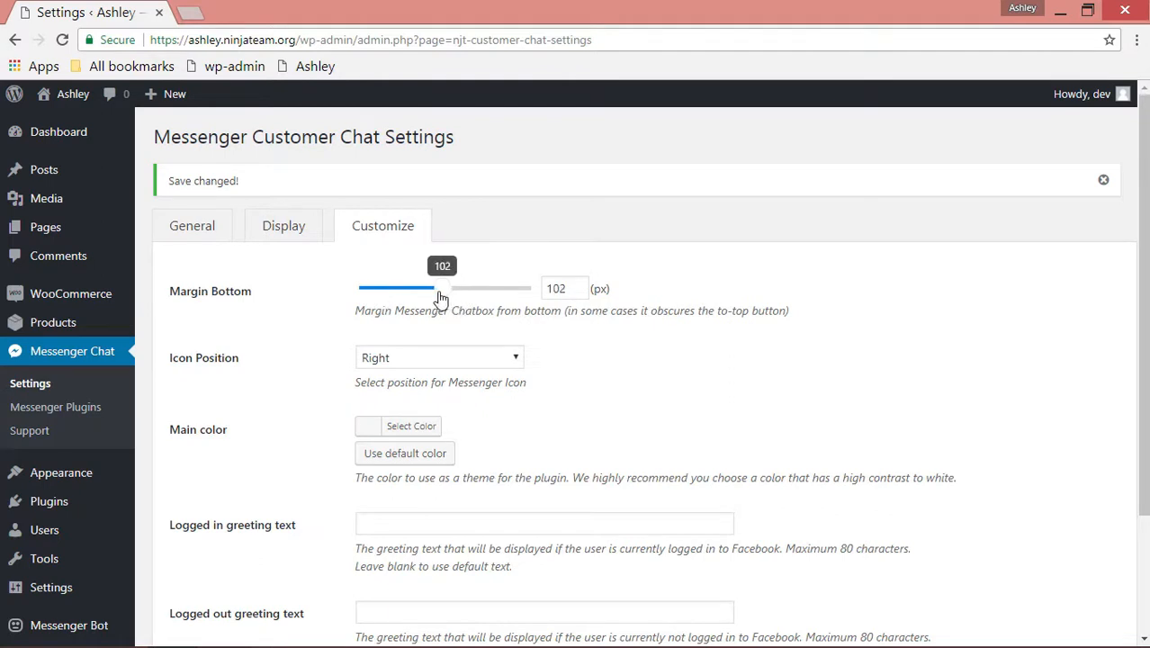
pyautogui.moveTo(443, 288); pyautogui.dragTo(439, 288)
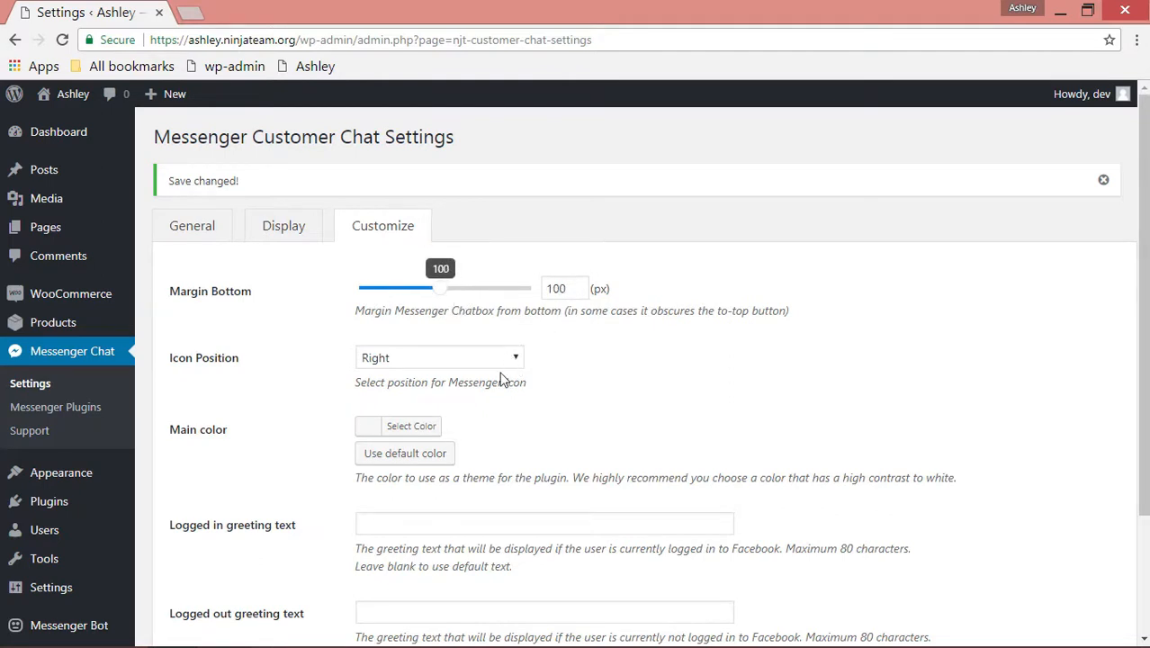
pyautogui.moveTo(515, 339)
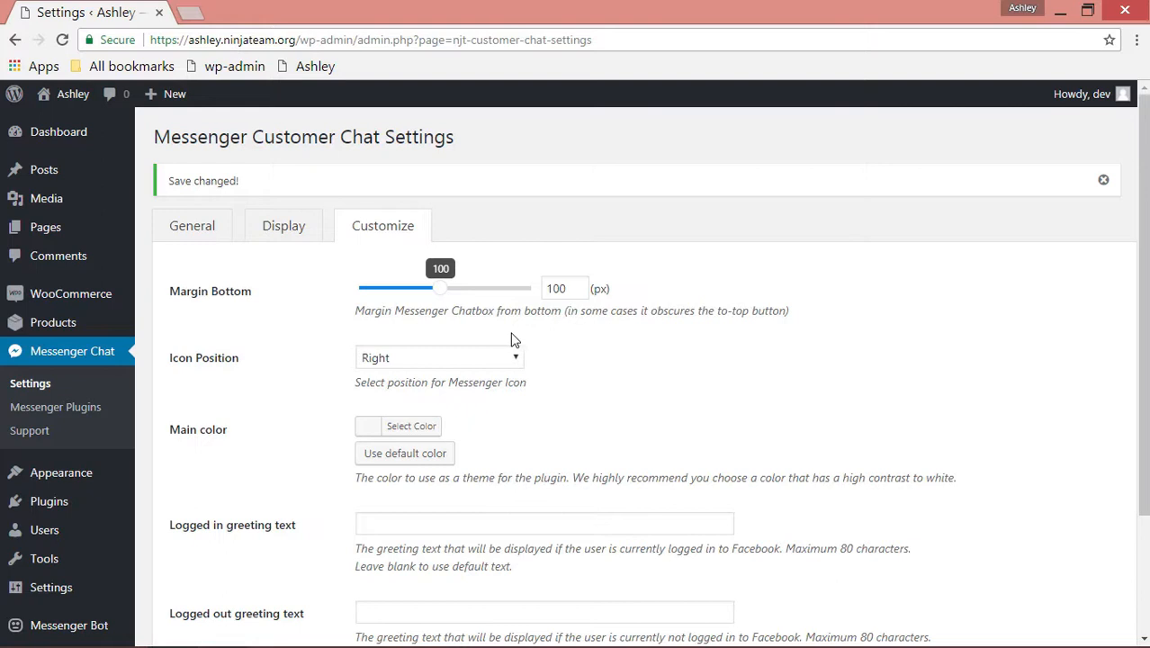
pyautogui.click(439, 356)
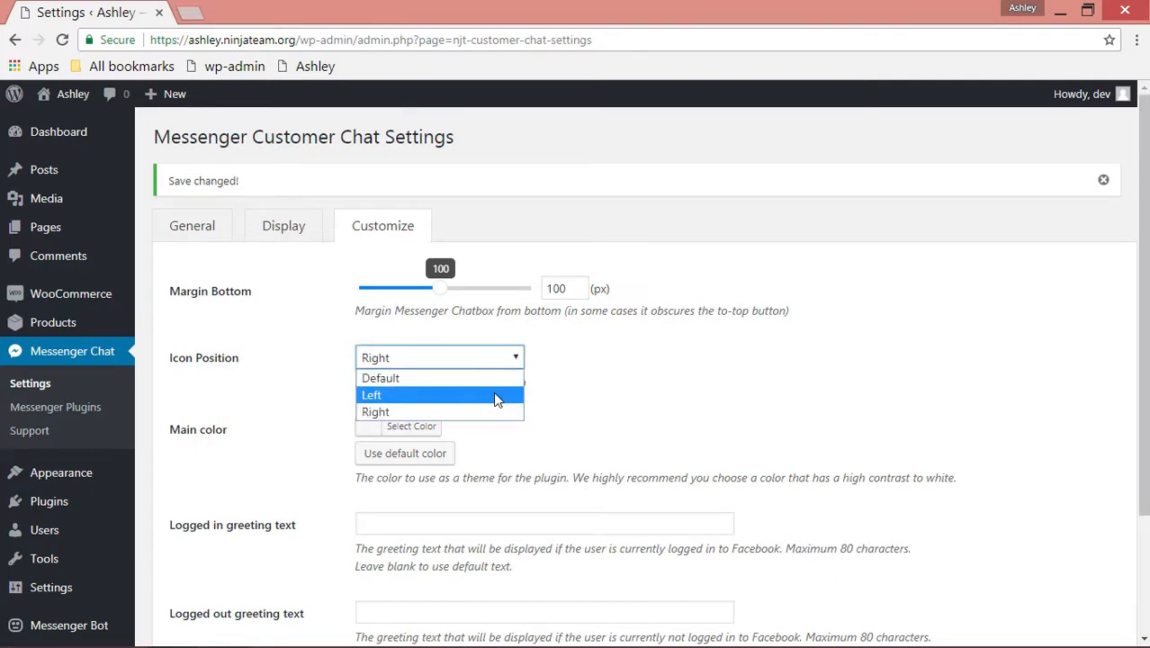
pyautogui.click(370, 395)
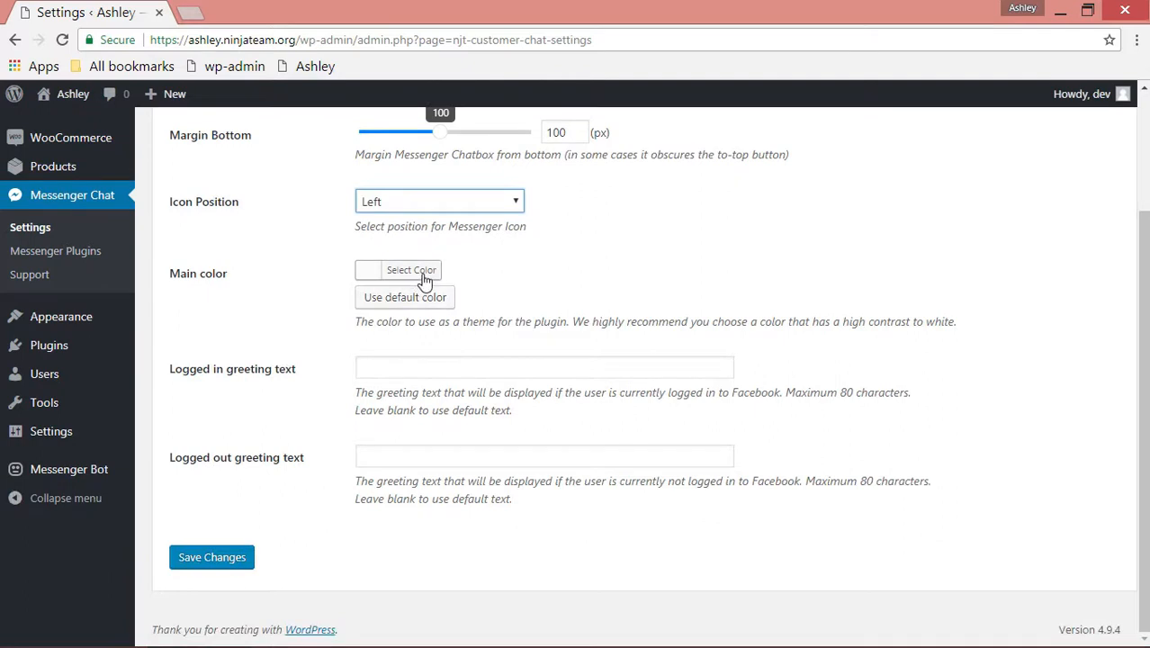
pyautogui.click(414, 270)
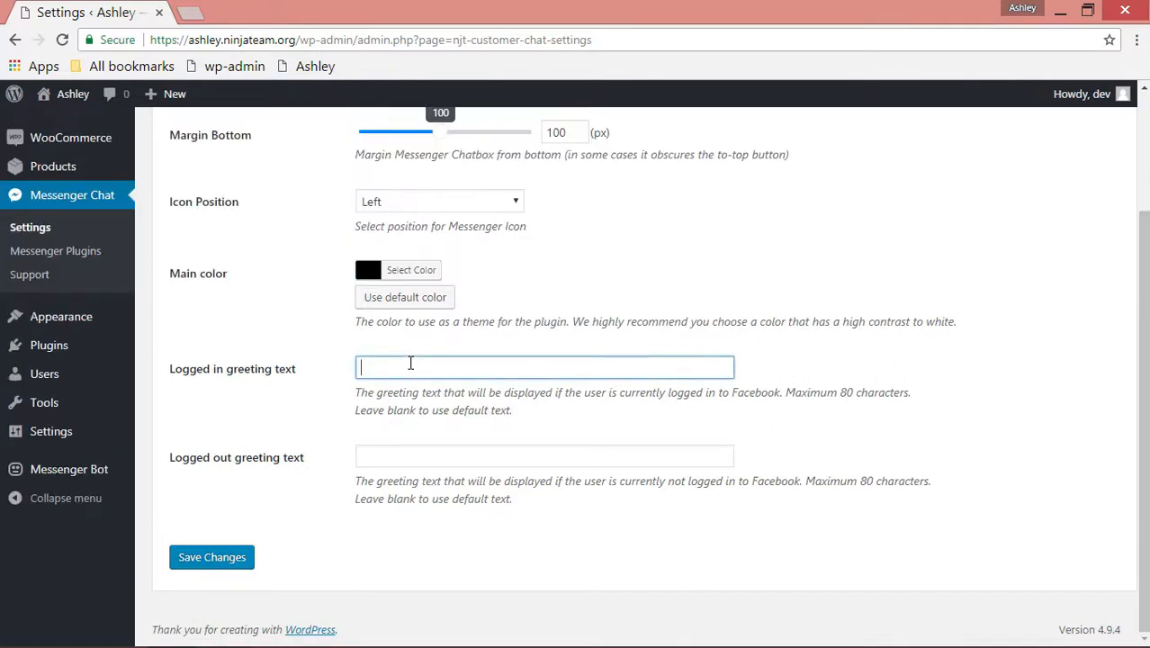
# Enter greeting 'Hello there! How may I help you?' and save the customization.
pyautogui.write('Hello there!')
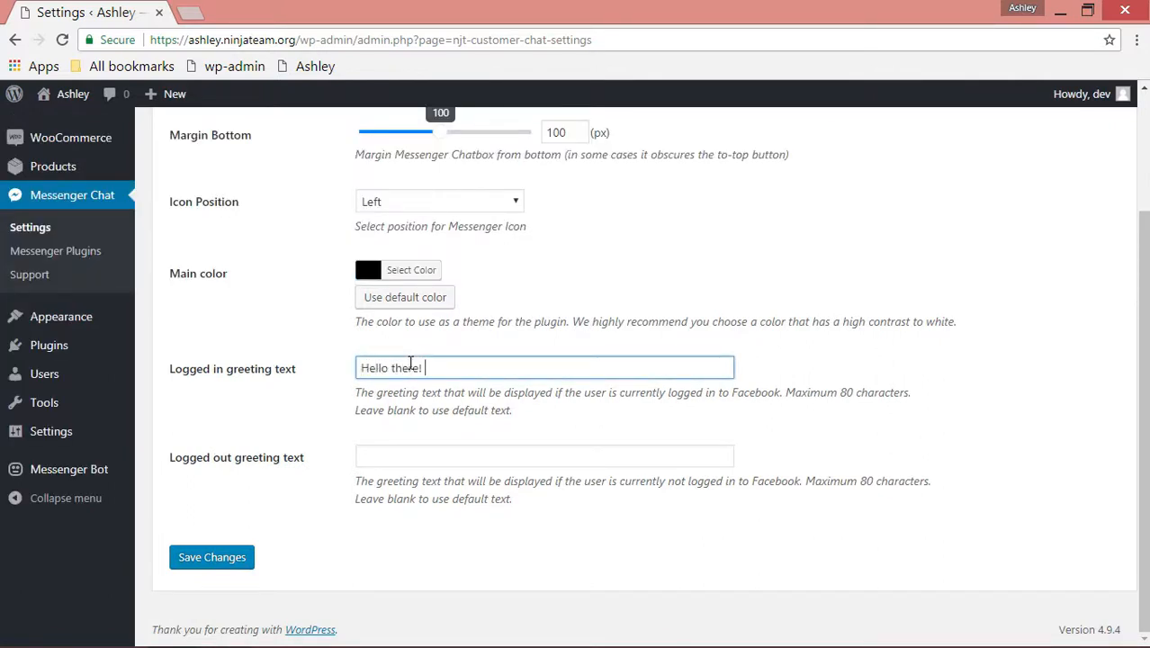
pyautogui.write('How may I help you?')
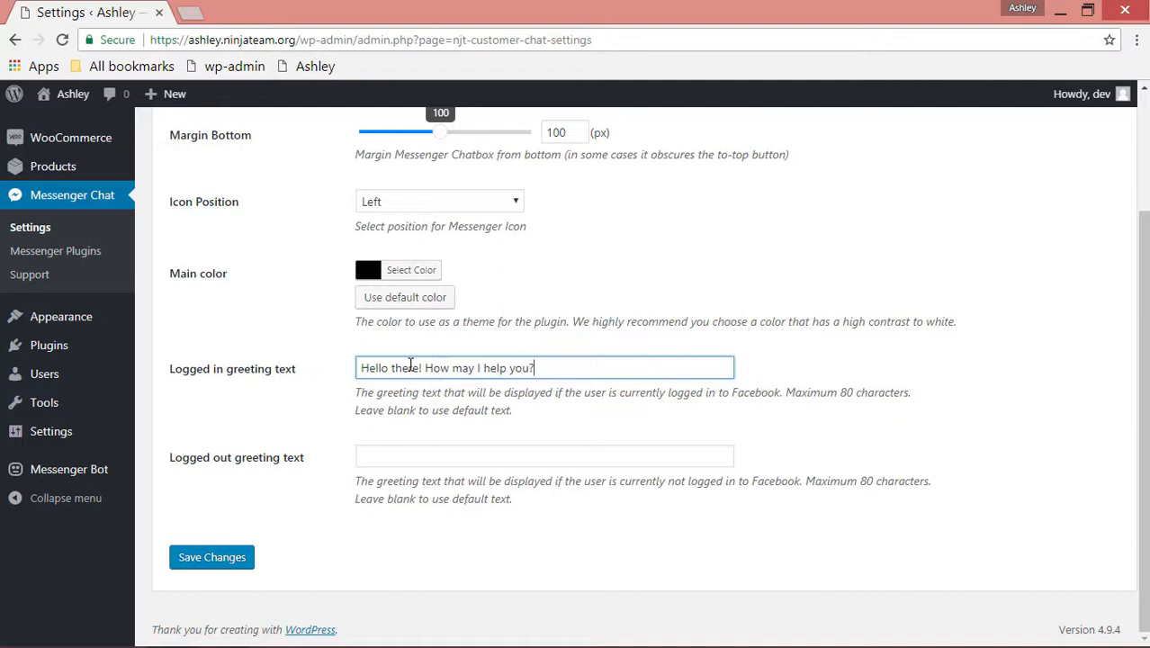
pyautogui.write('Hello there! How may I help you?')
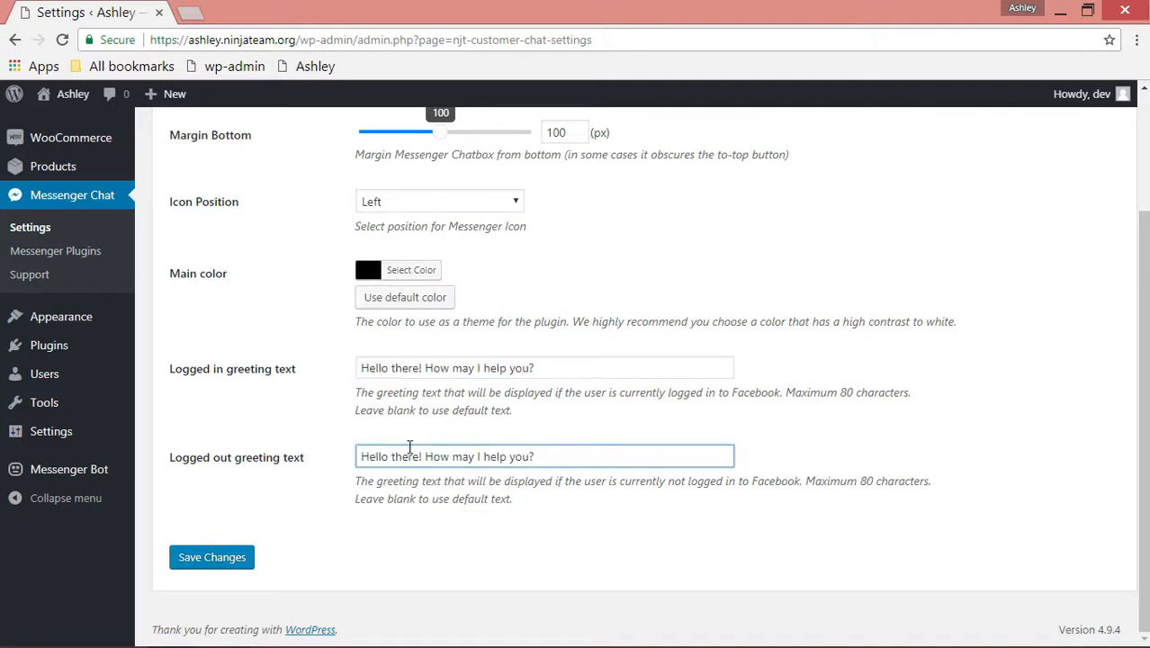
pyautogui.click(213, 558)
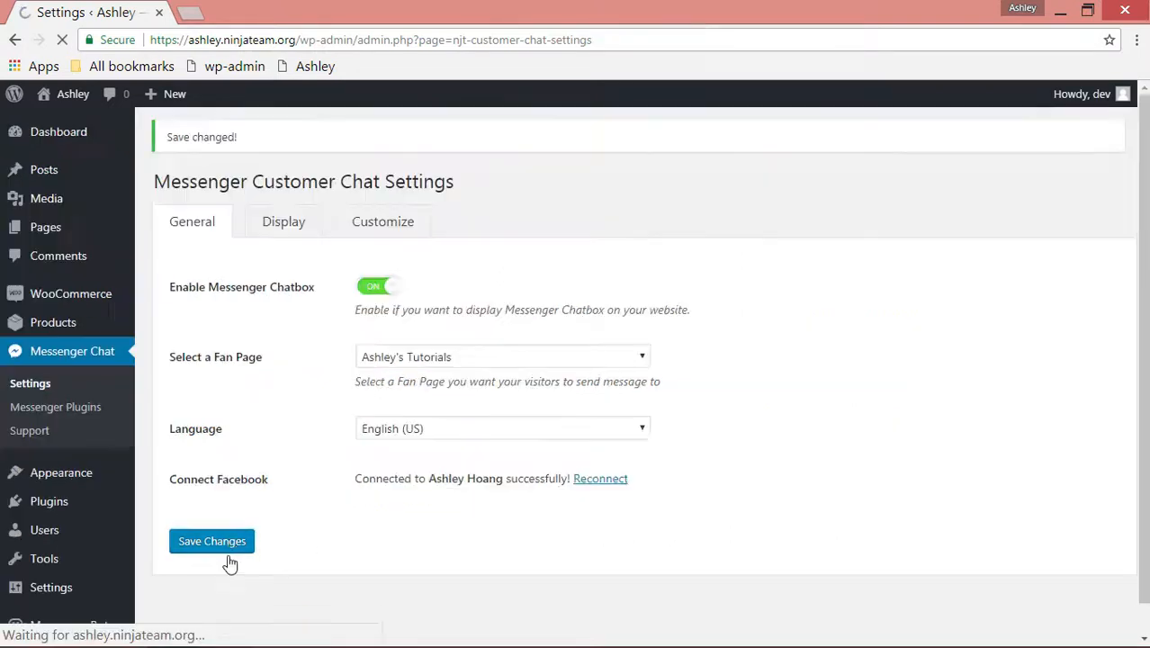
pyautogui.click(213, 540)
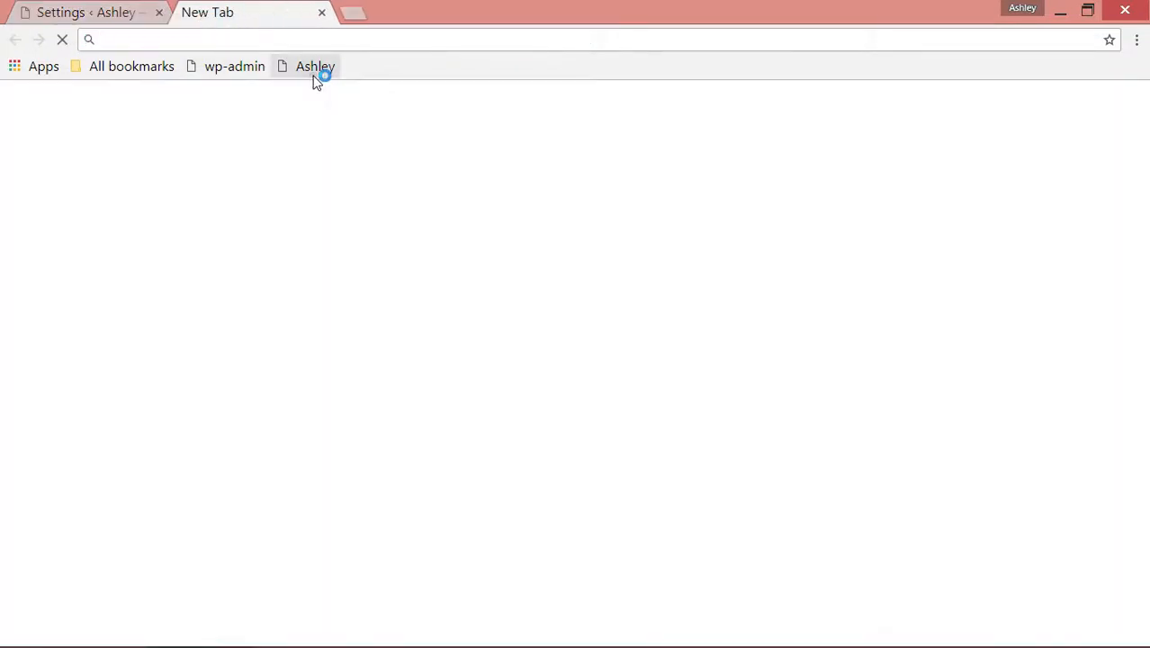
# View the black chat icon at the homepage's lower left, opening and closing its chat window.
pyautogui.click(313, 65)
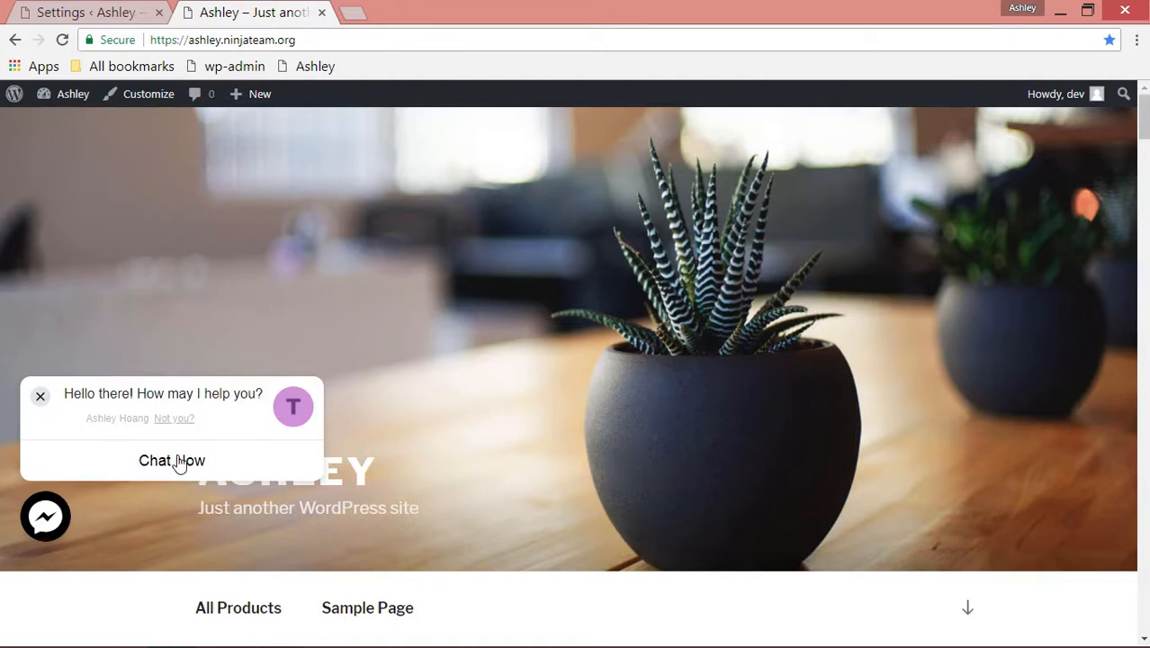
pyautogui.click(173, 461)
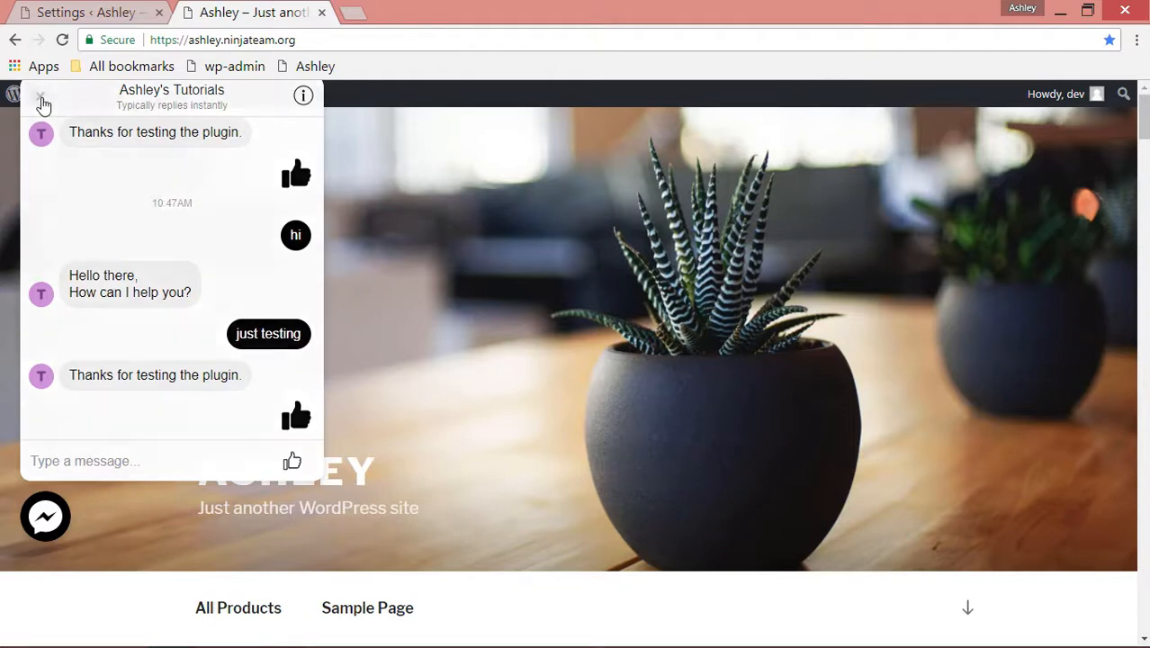
pyautogui.click(40, 95)
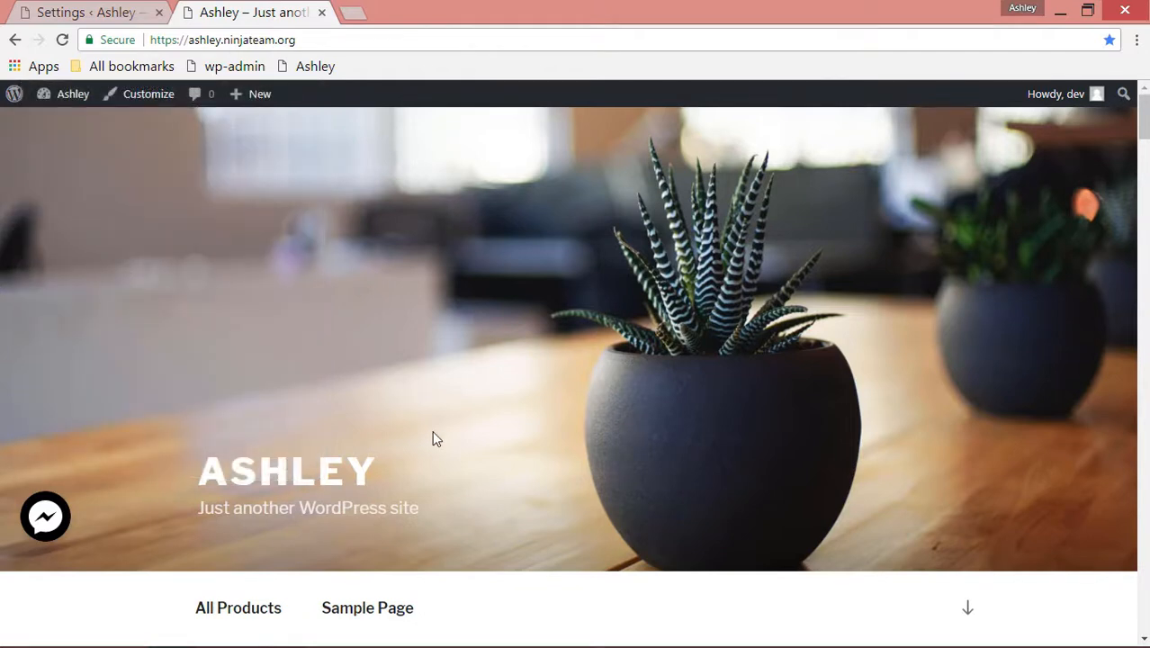